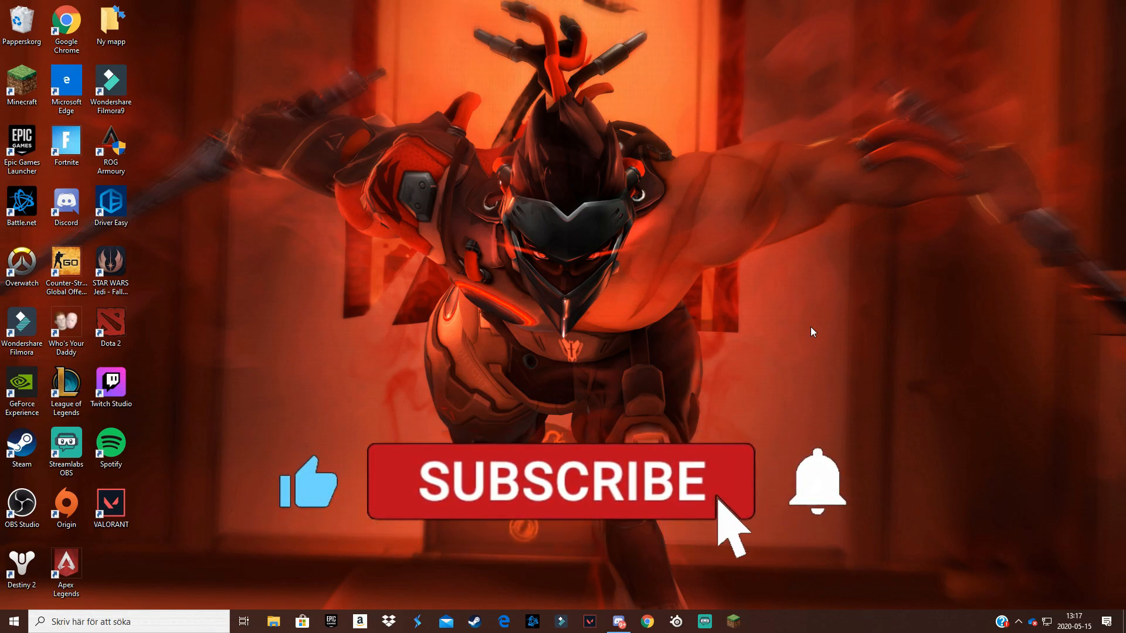
Launch Google Chrome from the desktop shortcut onto a new empty tab.
{"action": "left_click", "coordinate": [560, 481]}
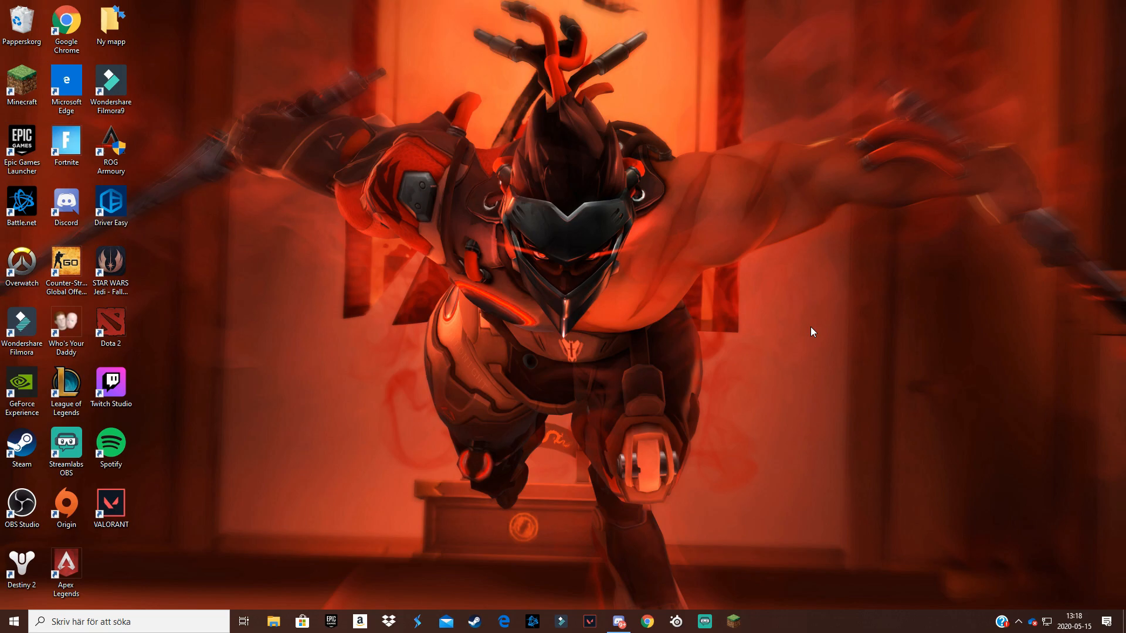
{"action": "mouse_move", "coordinate": [744, 513]}
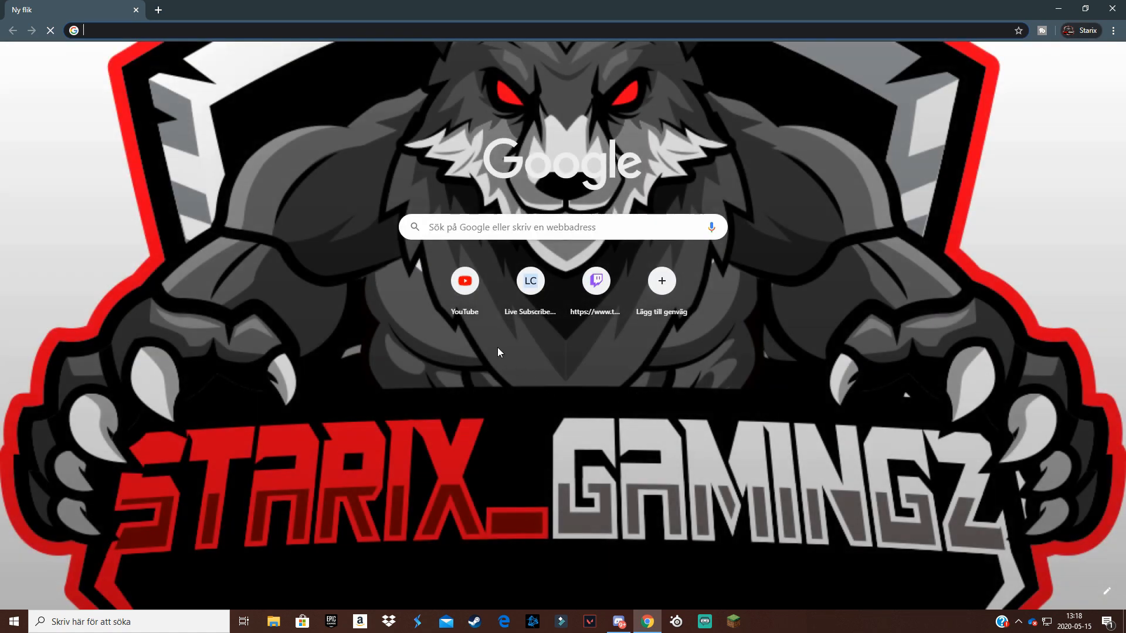
Go from the YouTube home page to YouTube Studio via the avatar menu.
{"action": "left_click", "coordinate": [464, 281]}
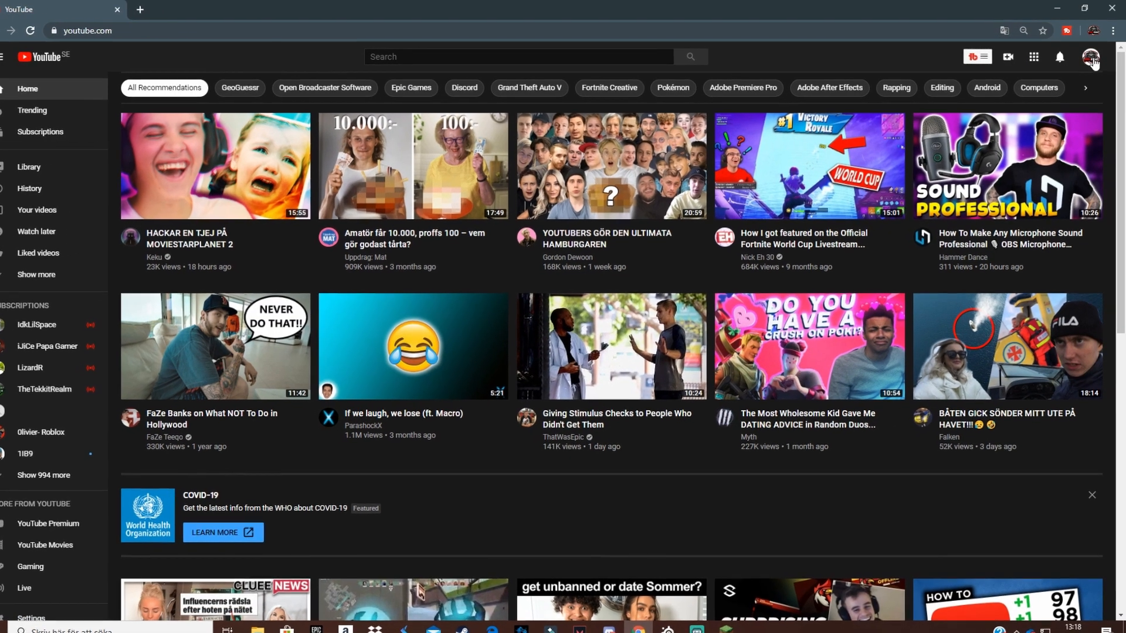
{"action": "left_click", "coordinate": [1090, 57]}
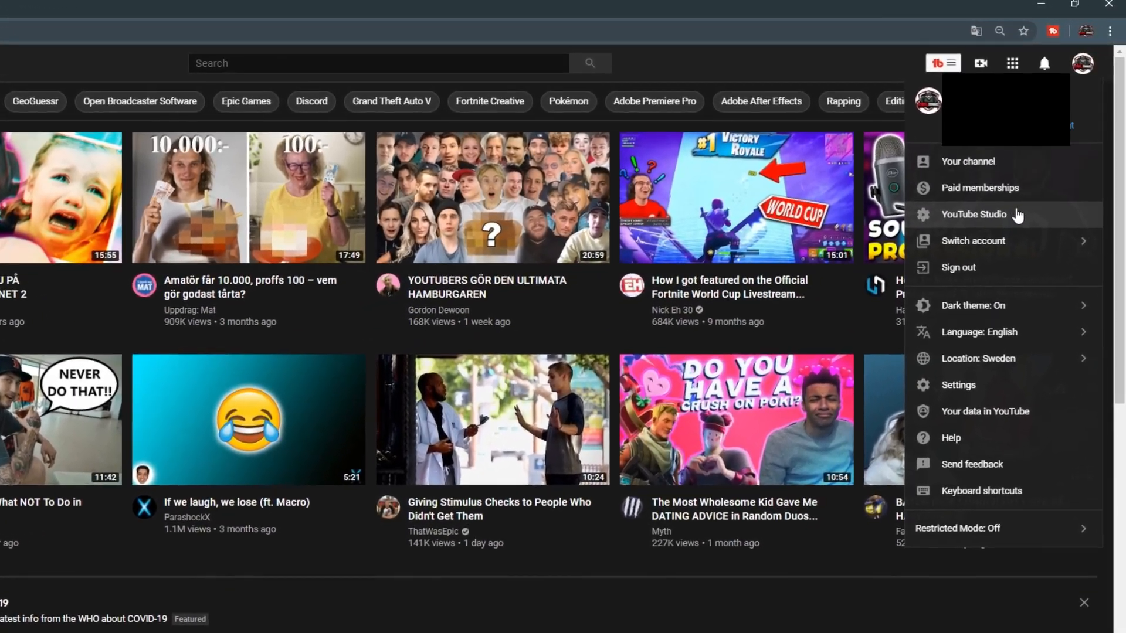
{"action": "left_click", "coordinate": [973, 214]}
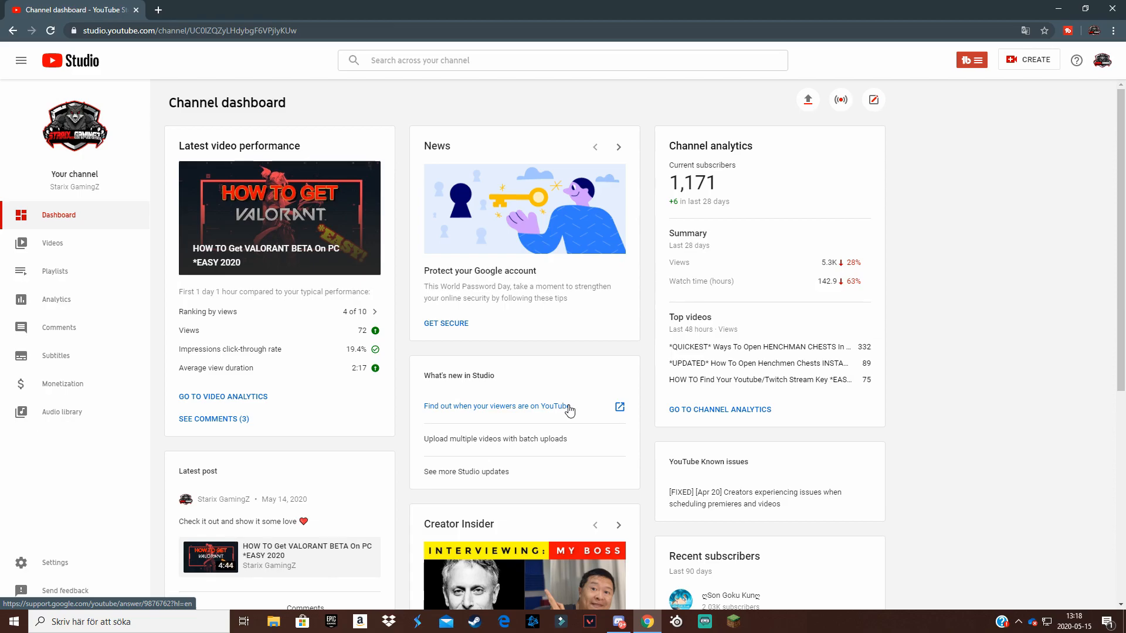
{"action": "mouse_move", "coordinate": [387, 469]}
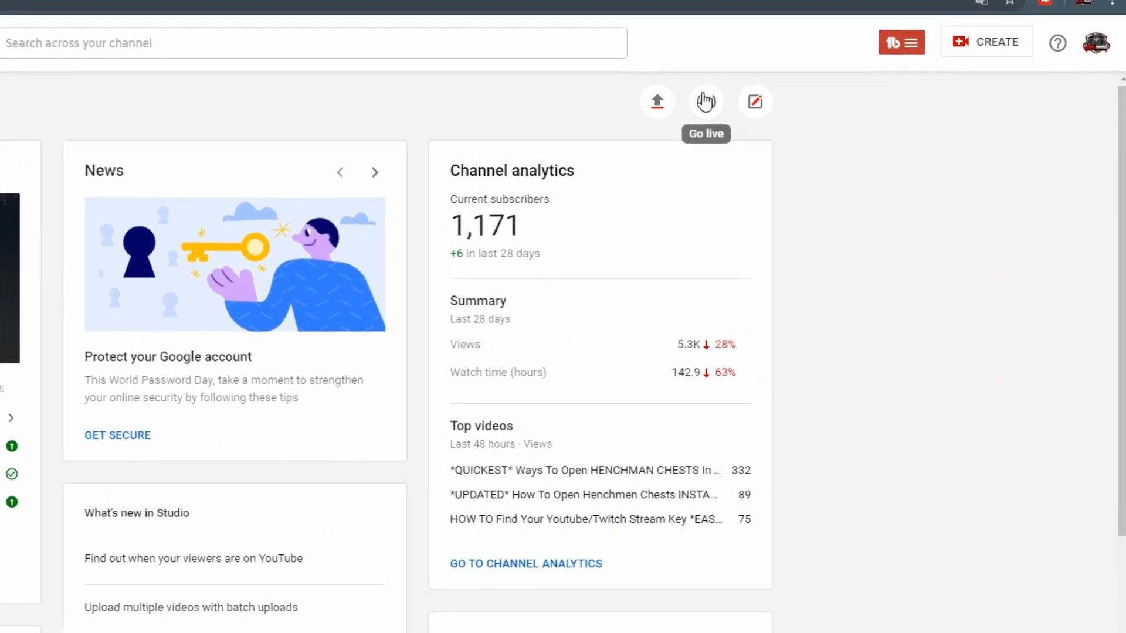
Start live streaming setup from the Go live icon on the channel dashboard.
{"action": "left_click", "coordinate": [705, 101]}
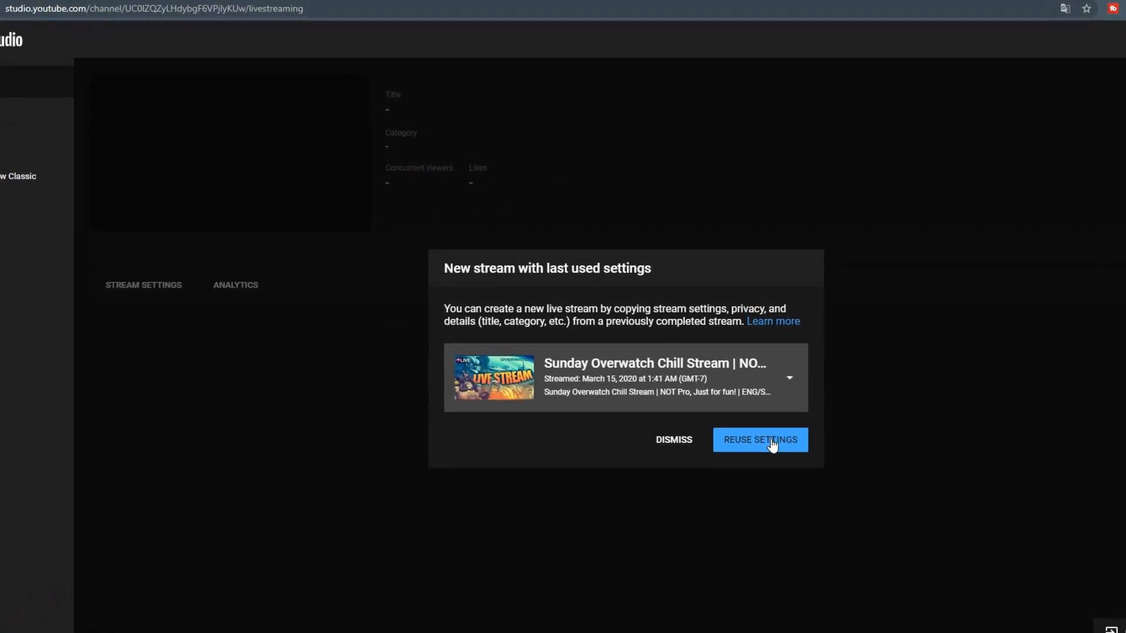
Create a new stream reusing the last settings, marked not made for kids.
{"action": "left_click", "coordinate": [758, 440]}
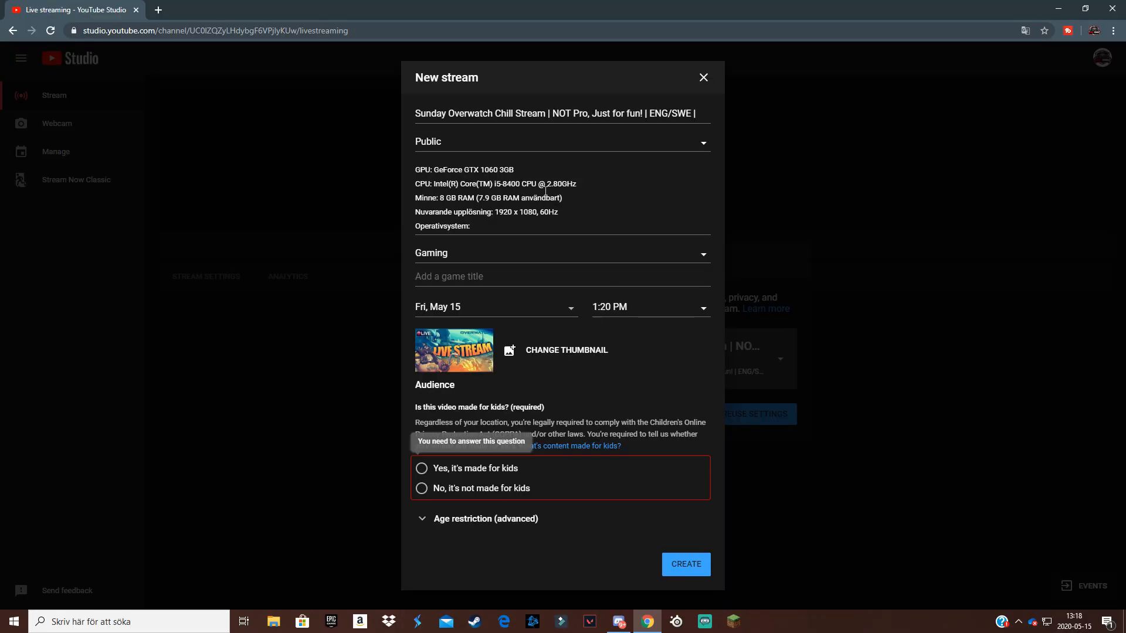
{"action": "mouse_move", "coordinate": [78, 117]}
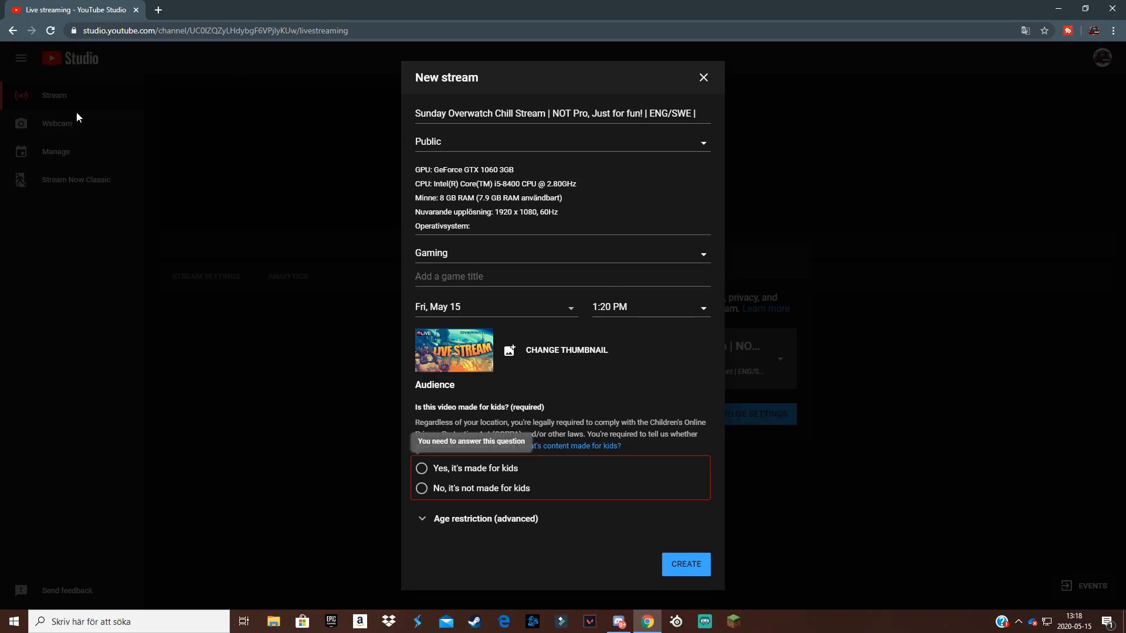
{"action": "mouse_move", "coordinate": [94, 126]}
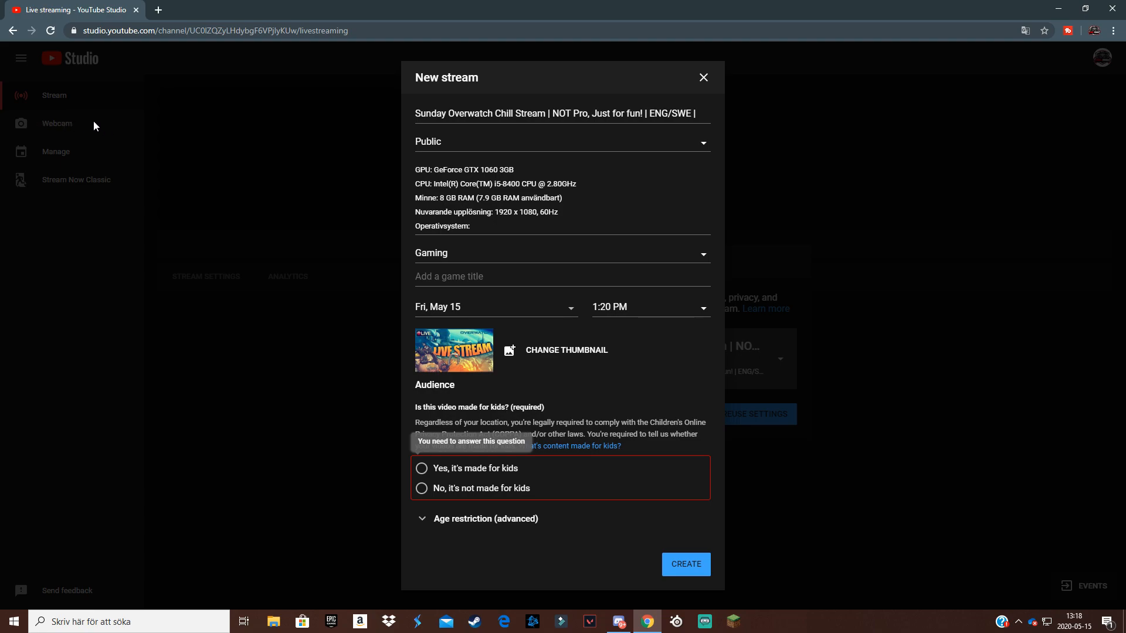
{"action": "mouse_move", "coordinate": [174, 161]}
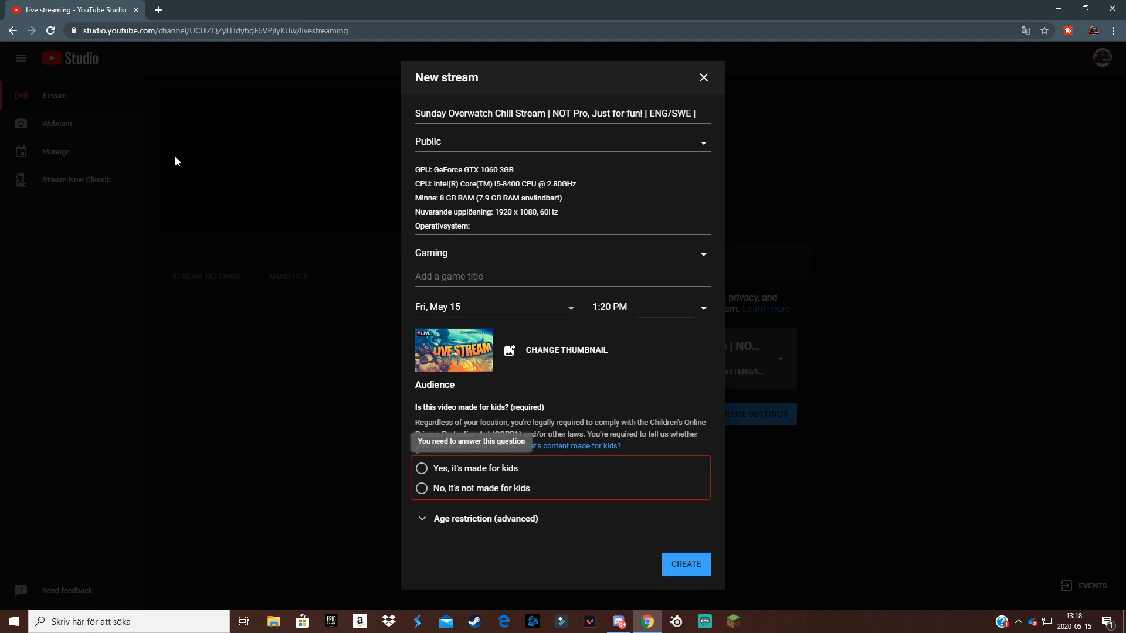
{"action": "mouse_move", "coordinate": [178, 127]}
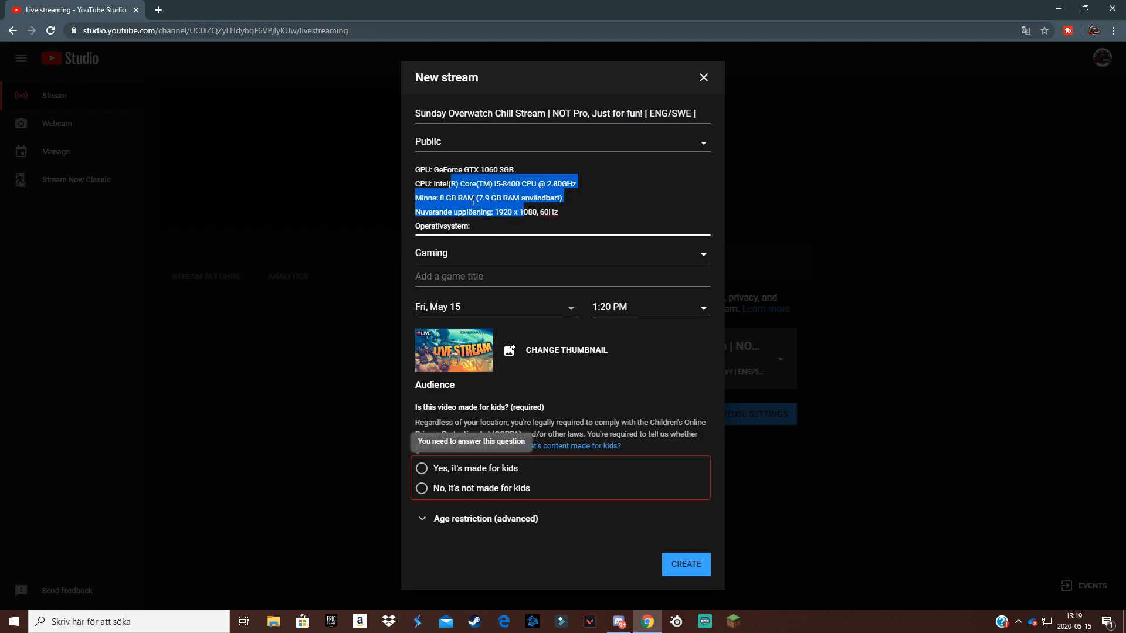
{"action": "left_click", "coordinate": [421, 488]}
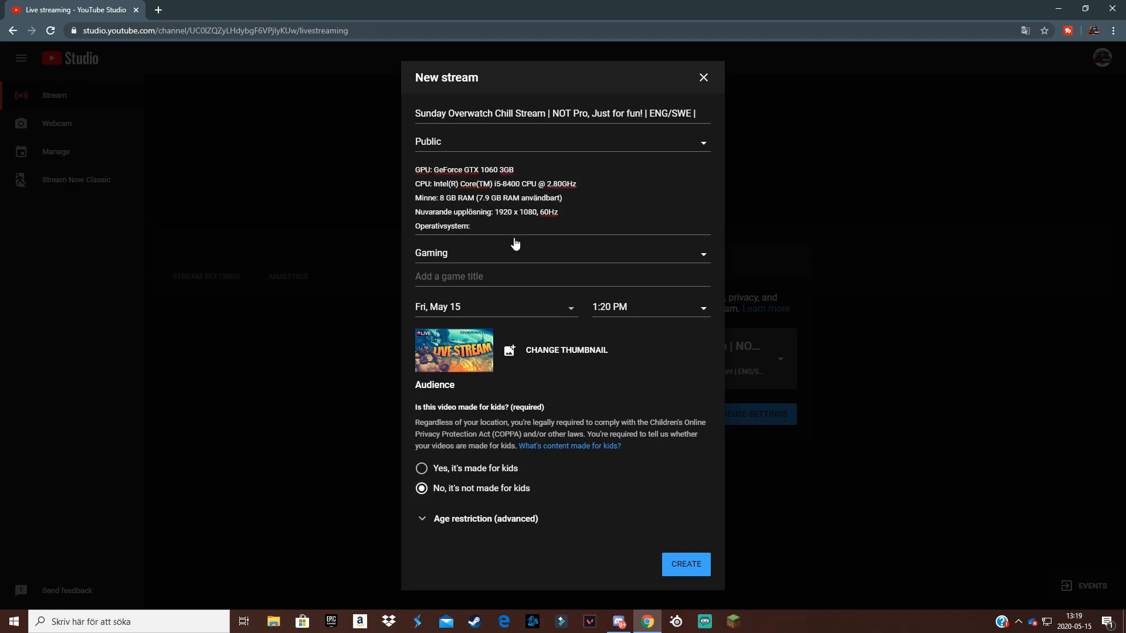
{"action": "mouse_move", "coordinate": [666, 381]}
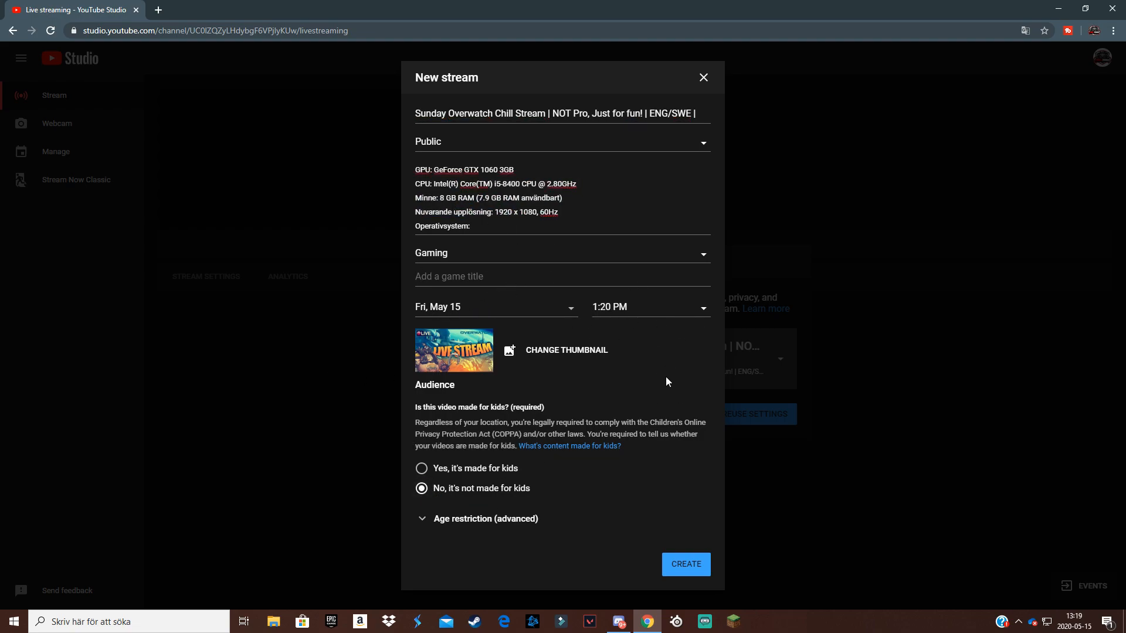
{"action": "mouse_move", "coordinate": [518, 532]}
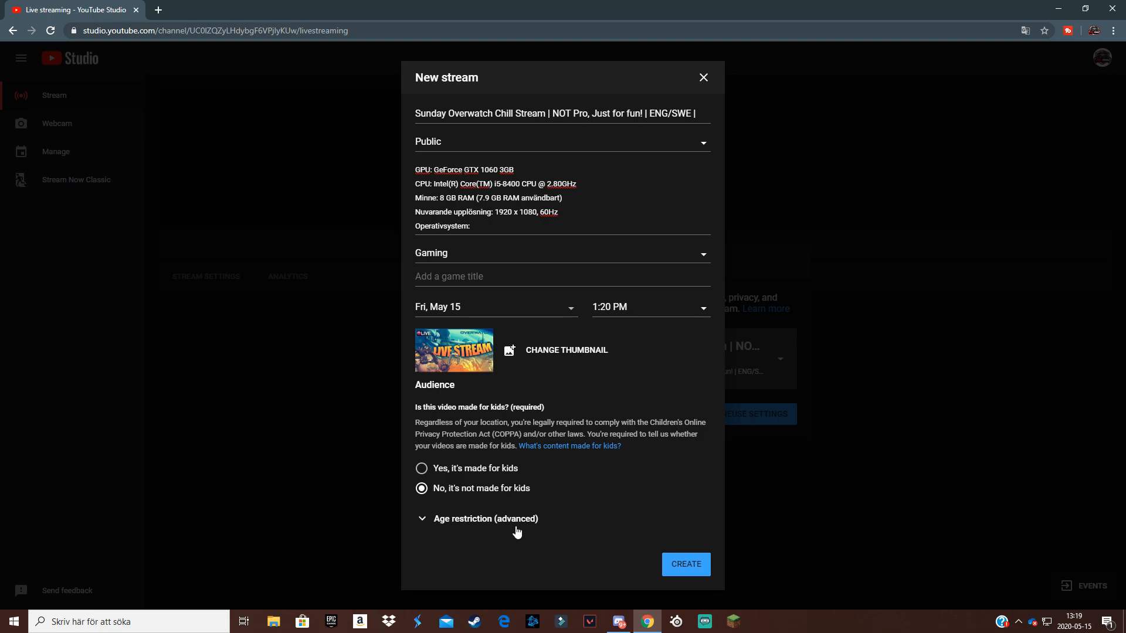
{"action": "left_click", "coordinate": [684, 564]}
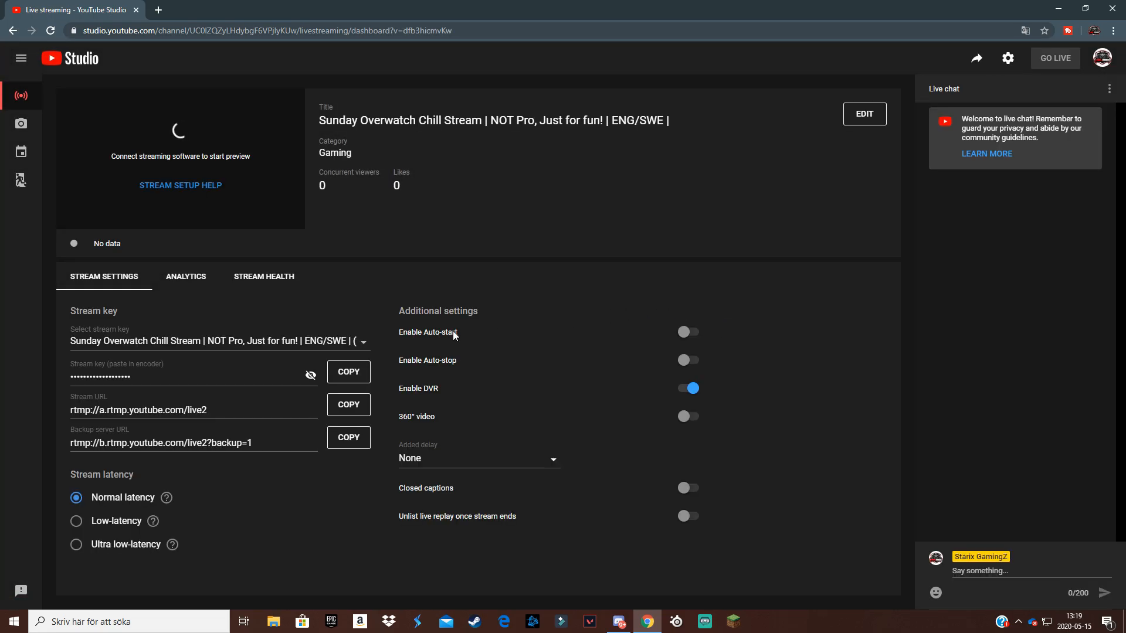
{"action": "mouse_move", "coordinate": [322, 308]}
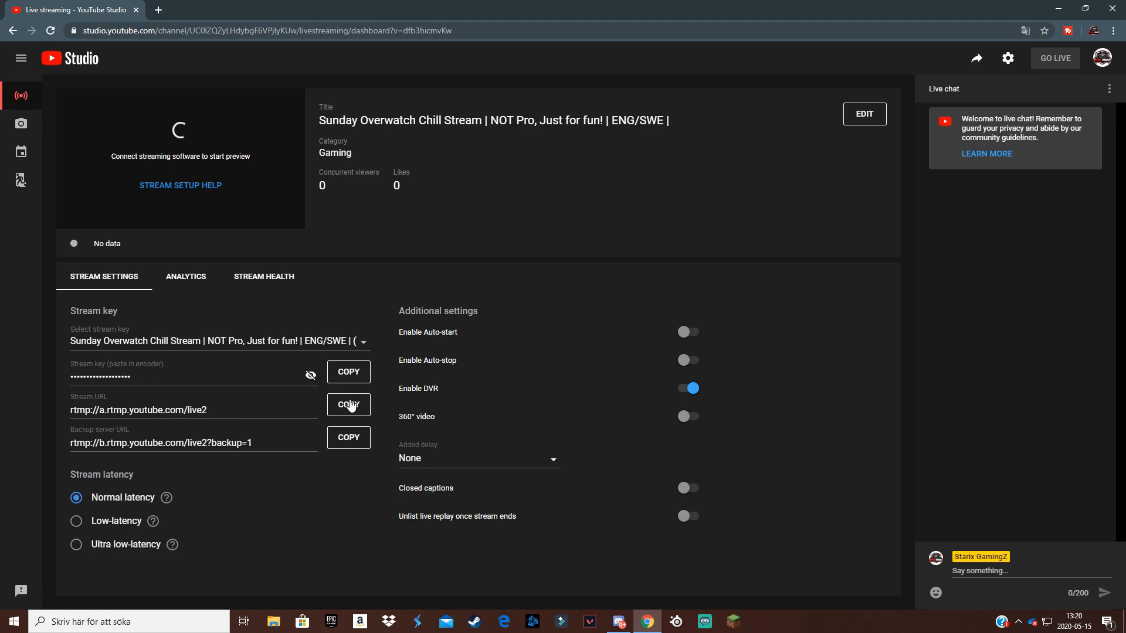
Copy the stream URL to the clipboard from the stream dashboard.
{"action": "left_click", "coordinate": [348, 405]}
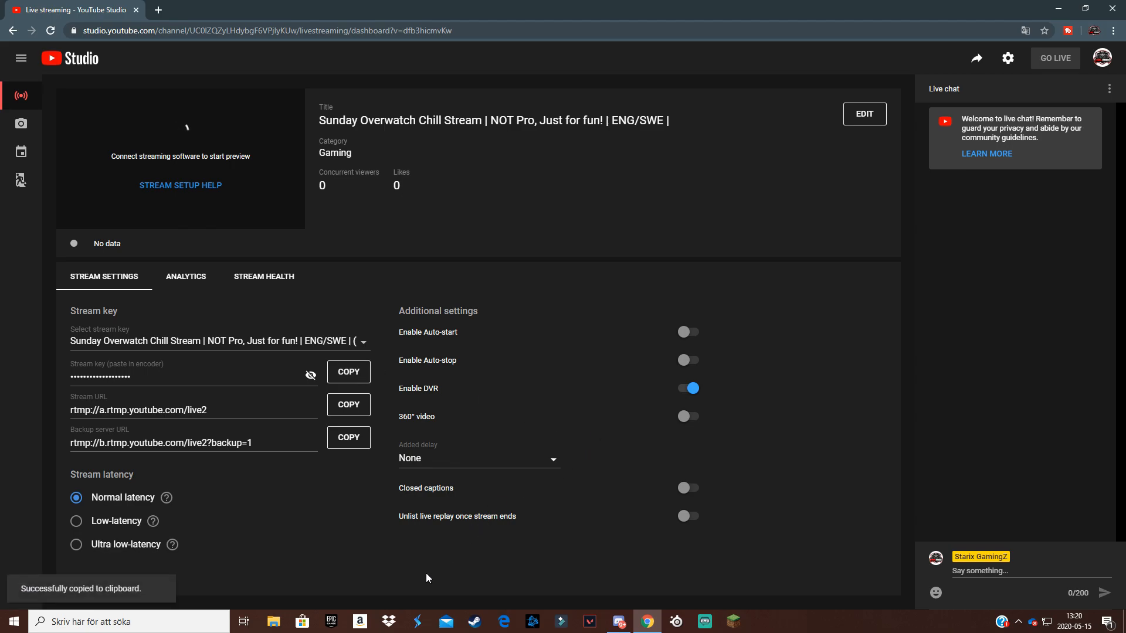